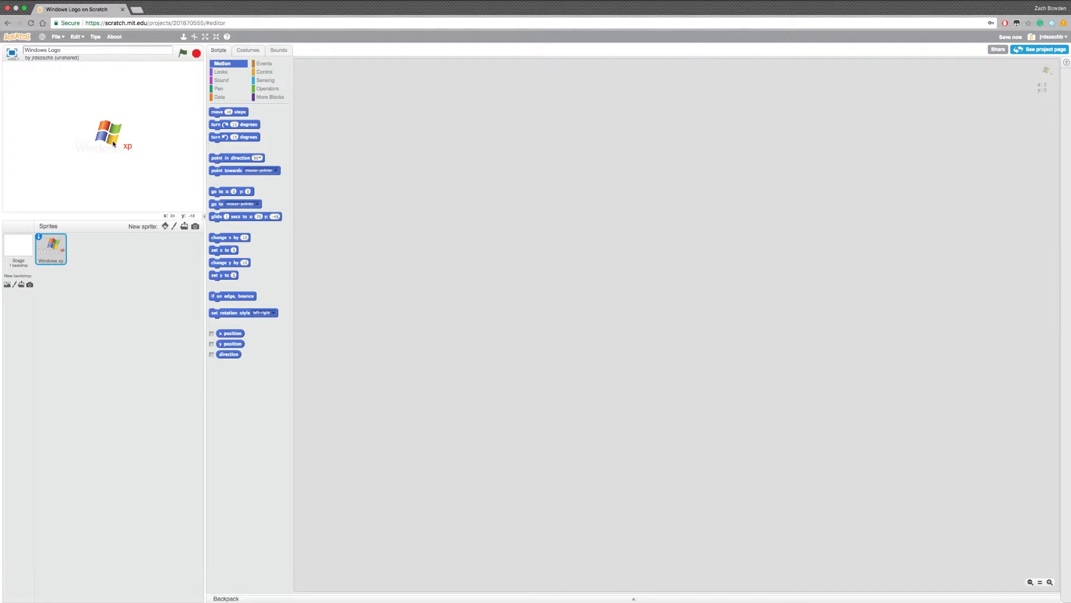
pyautogui.moveTo(144, 139)
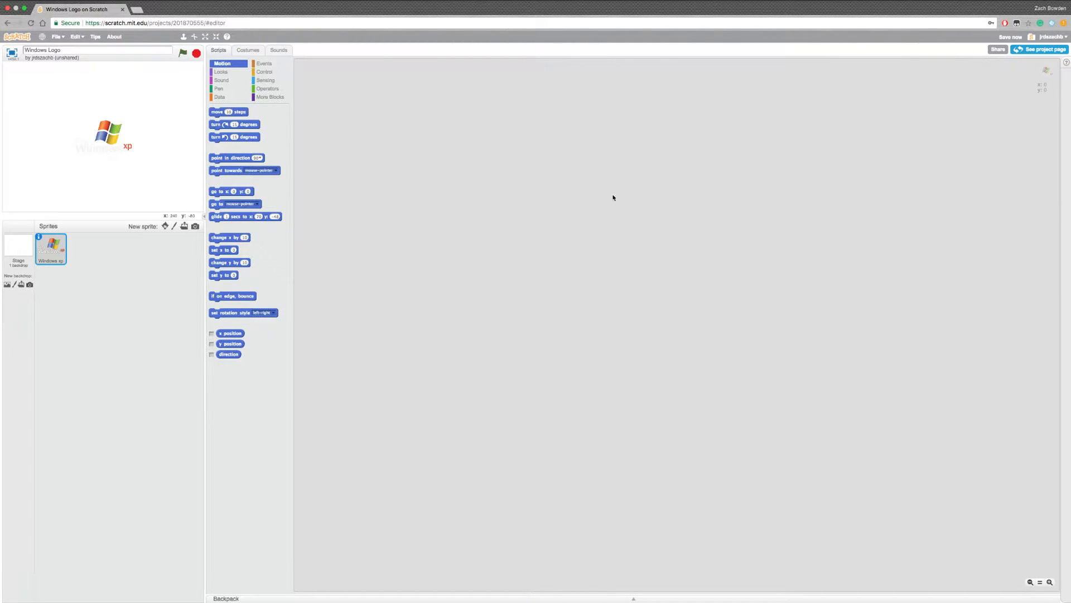
pyautogui.moveTo(755, 223)
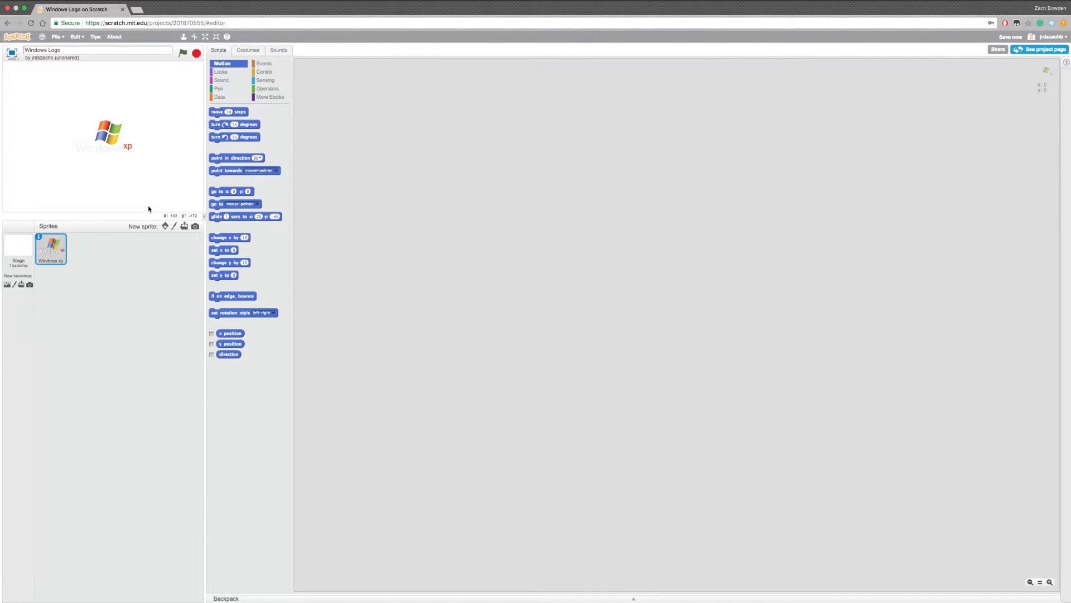
pyautogui.moveTo(95, 77)
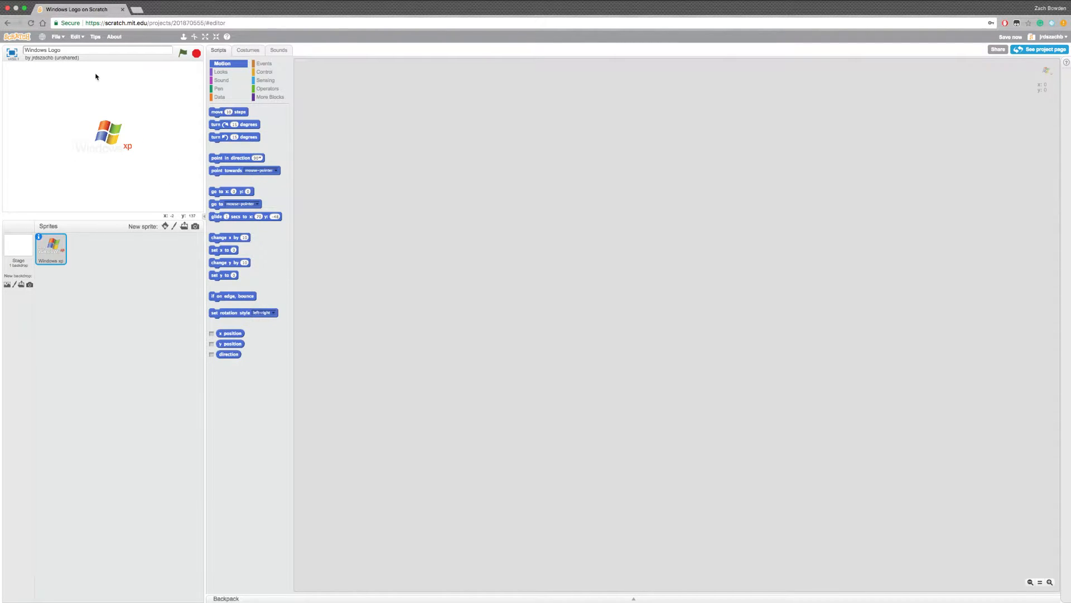
pyautogui.moveTo(160, 104)
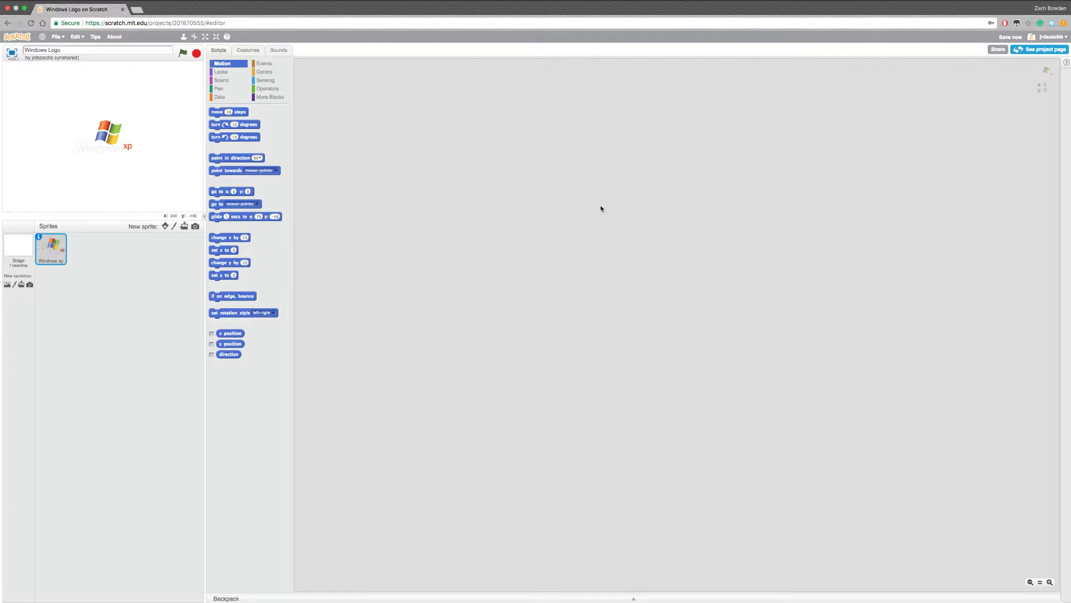
pyautogui.moveTo(382, 372)
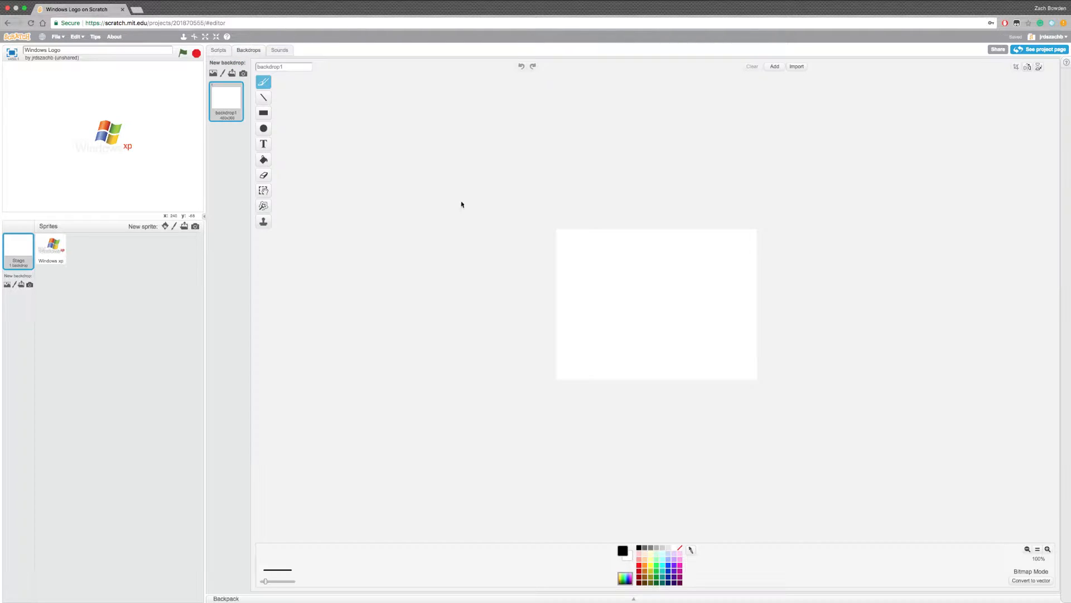
# Fill the white stage backdrop with solid black, then return to the stage scripts
pyautogui.click(263, 159)
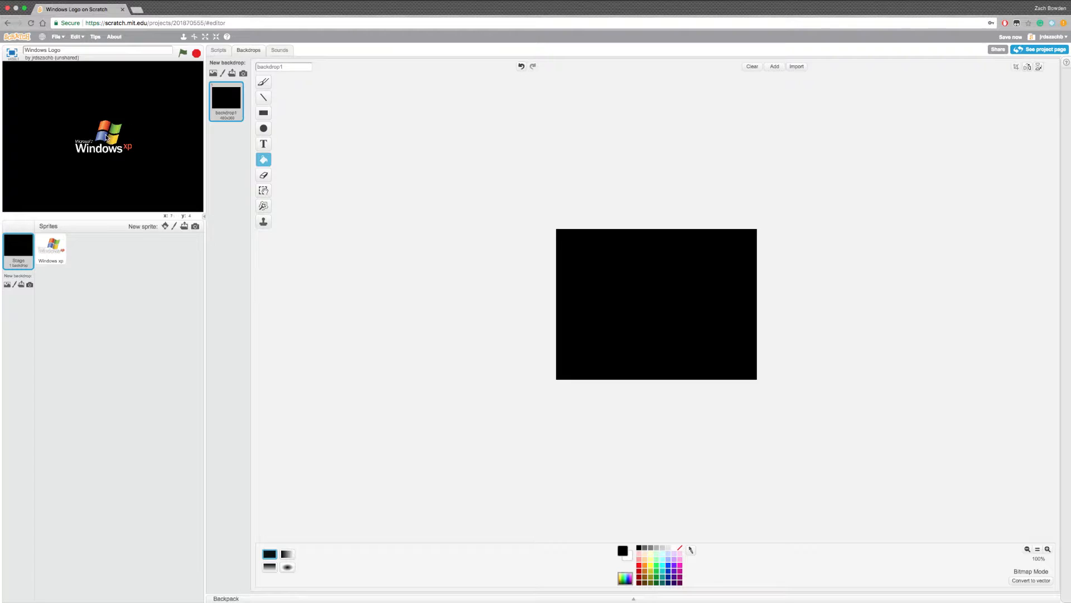
pyautogui.click(206, 36)
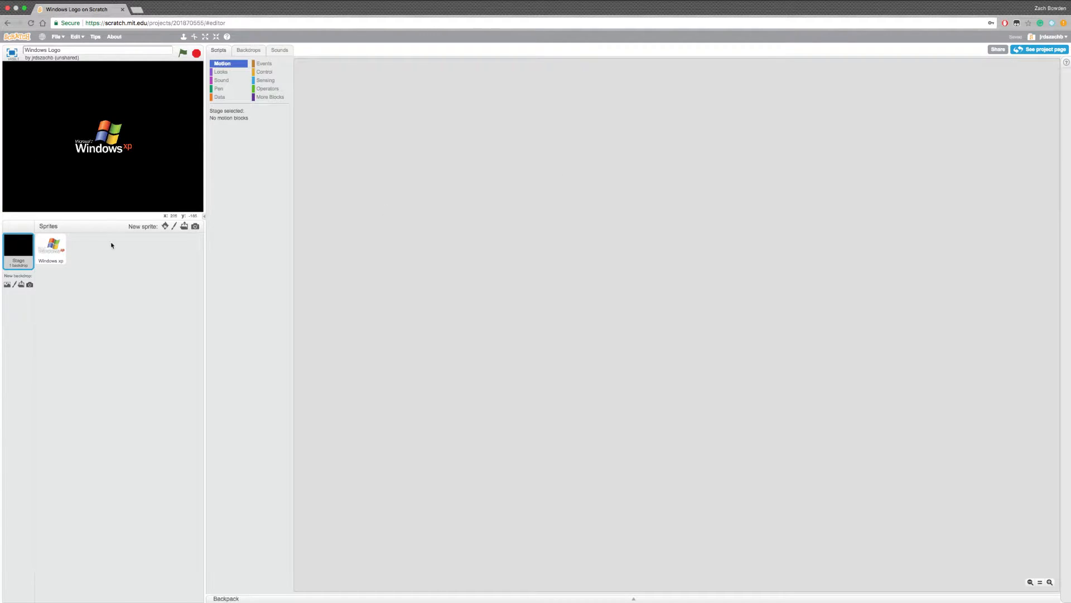
# Build a 'when flag clicked' plus 'go to x:0 y:0' script for the logo and preview it full screen
pyautogui.click(51, 249)
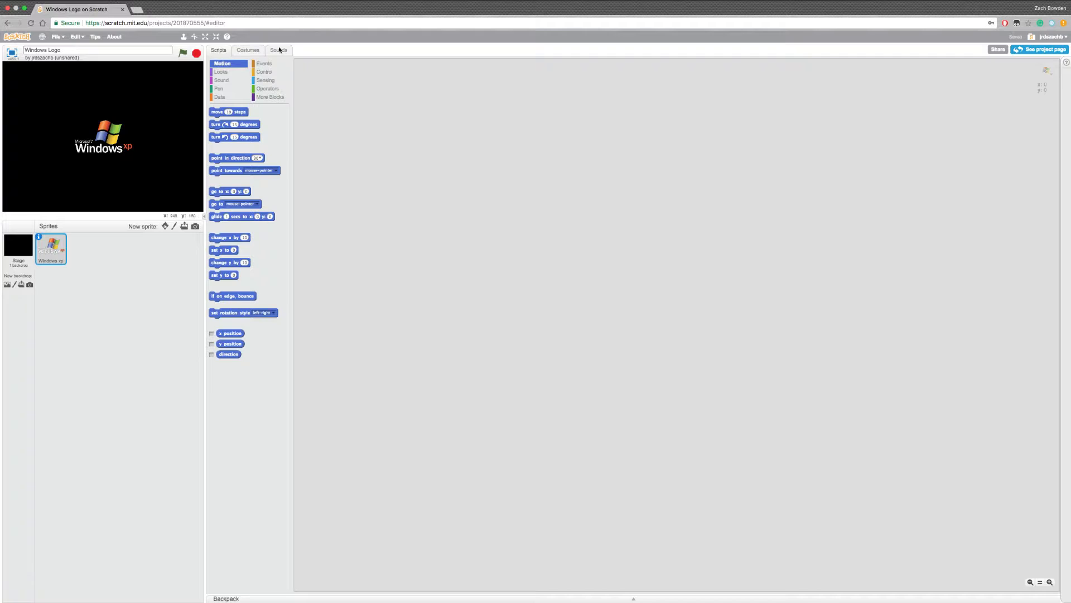
pyautogui.click(264, 64)
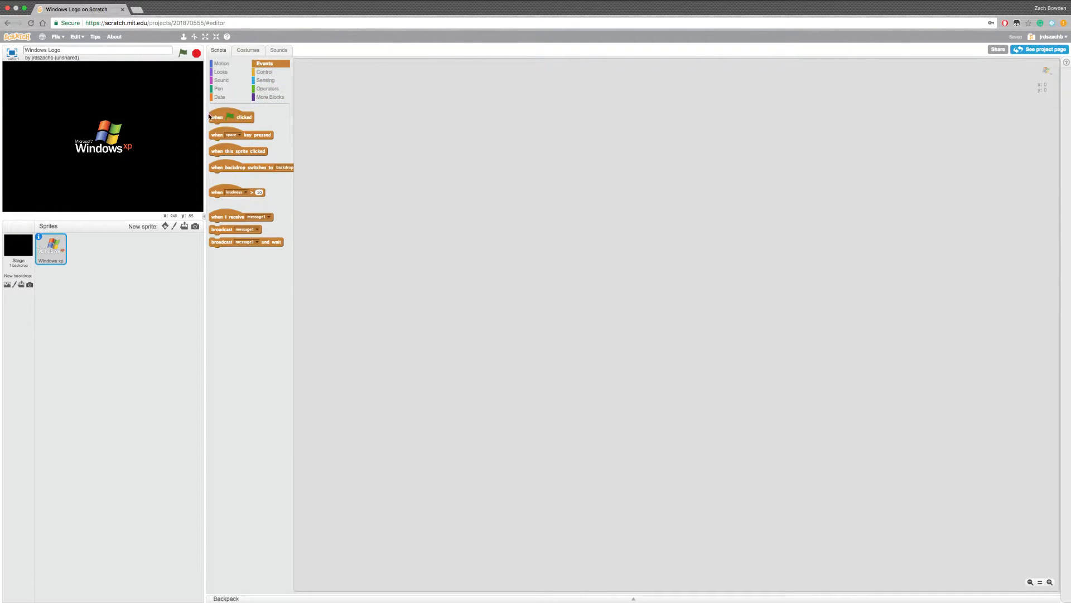
pyautogui.moveTo(232, 117); pyautogui.dragTo(356, 80)
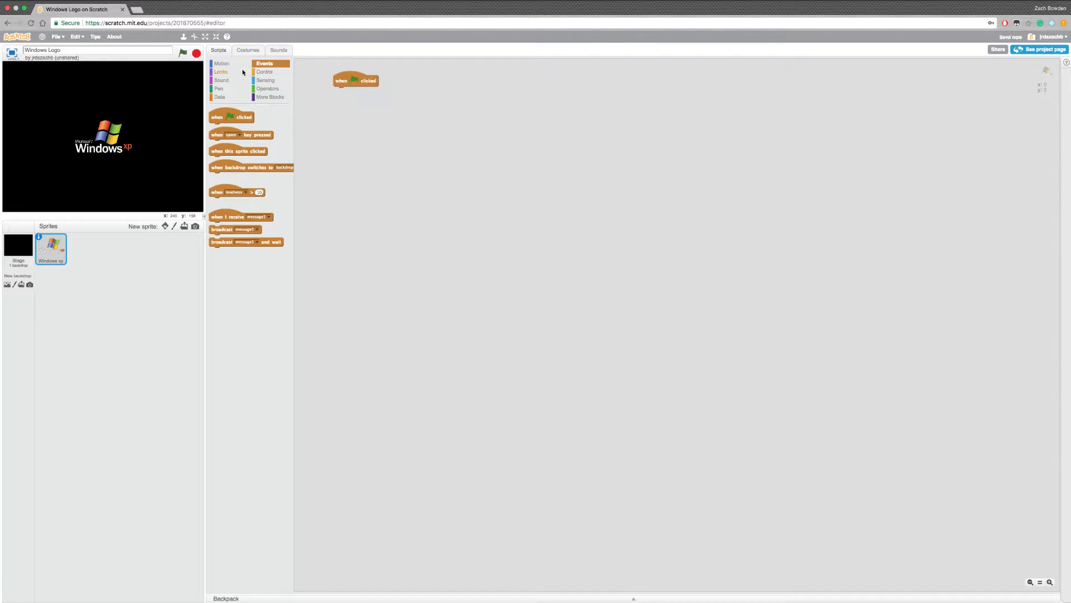
pyautogui.click(222, 64)
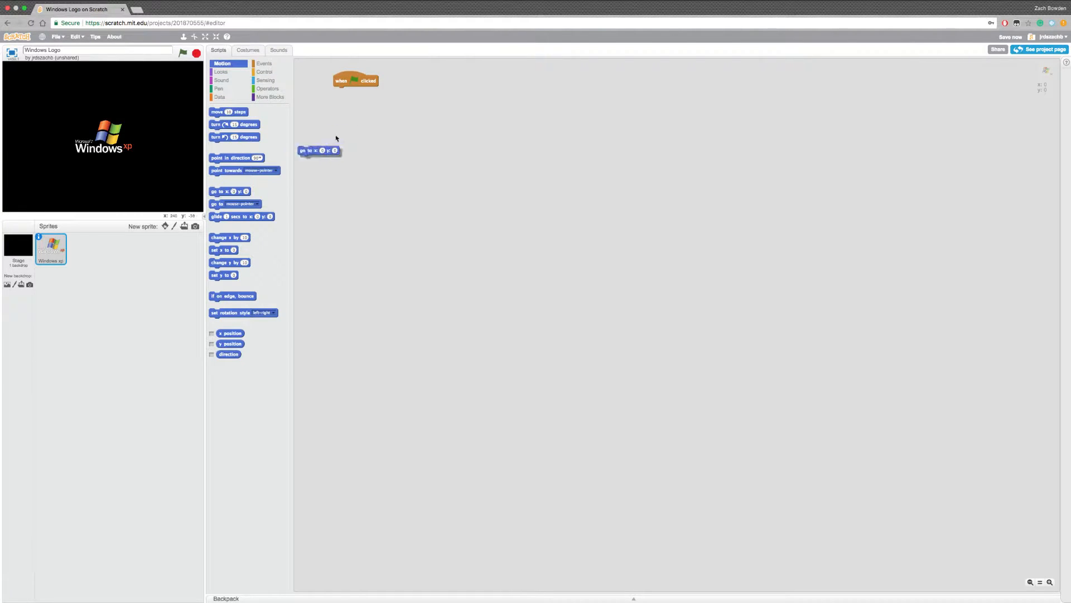
pyautogui.moveTo(319, 150); pyautogui.dragTo(353, 91)
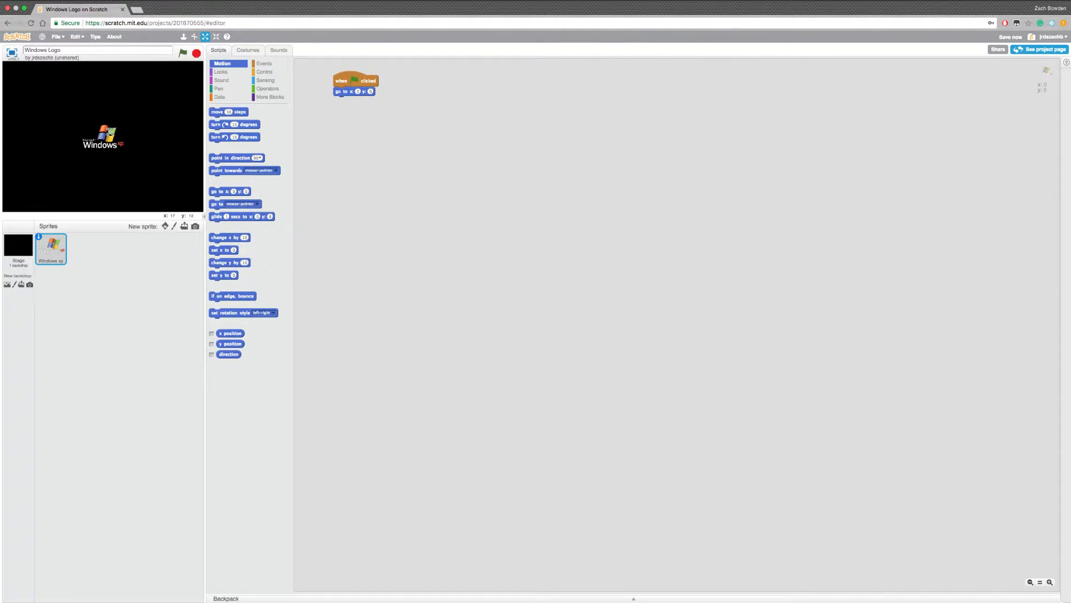
pyautogui.click(217, 37)
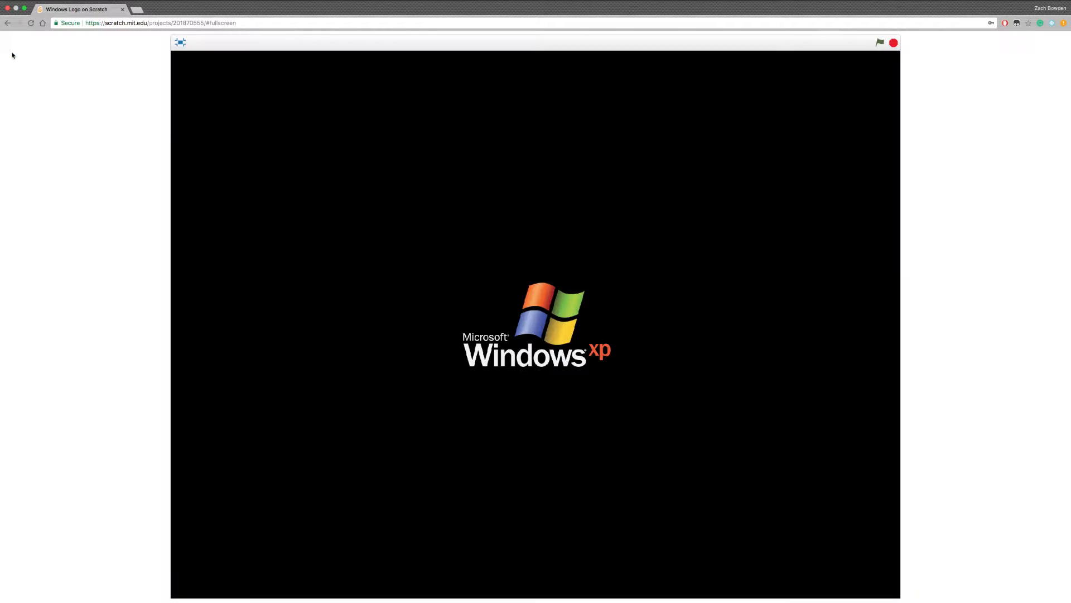
pyautogui.click(180, 42)
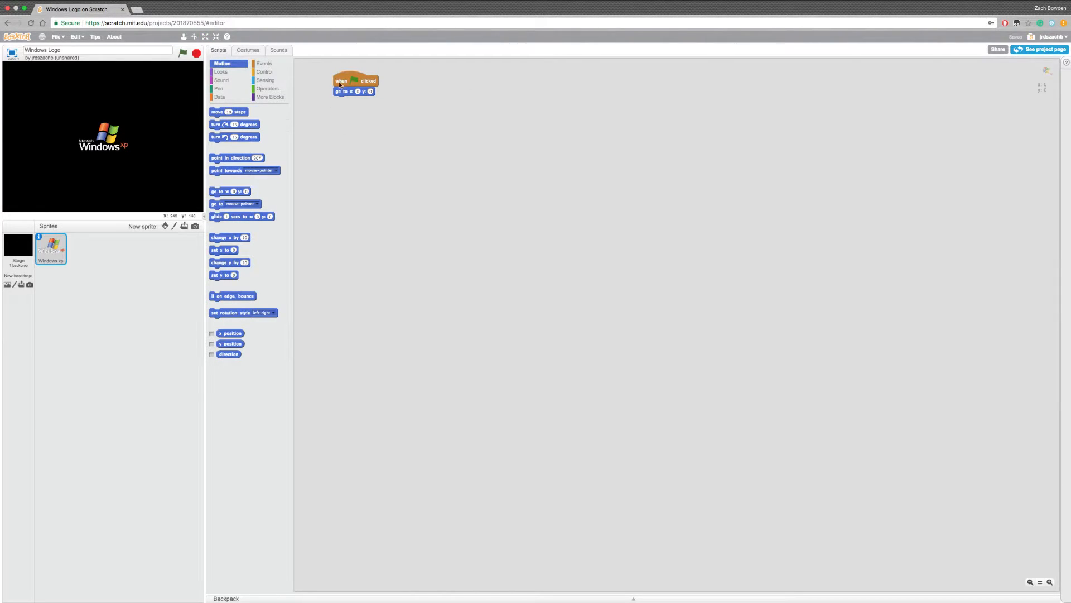
# Add a forever loop preceded by 'point in direction' set to 'pick random 1 to 360'
pyautogui.click(265, 72)
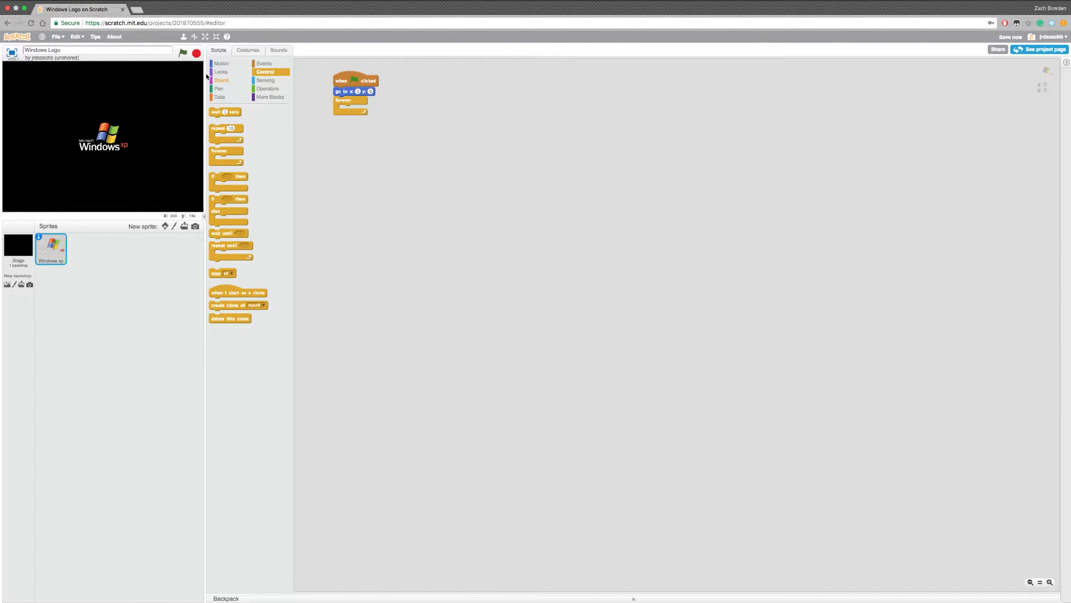
pyautogui.click(221, 63)
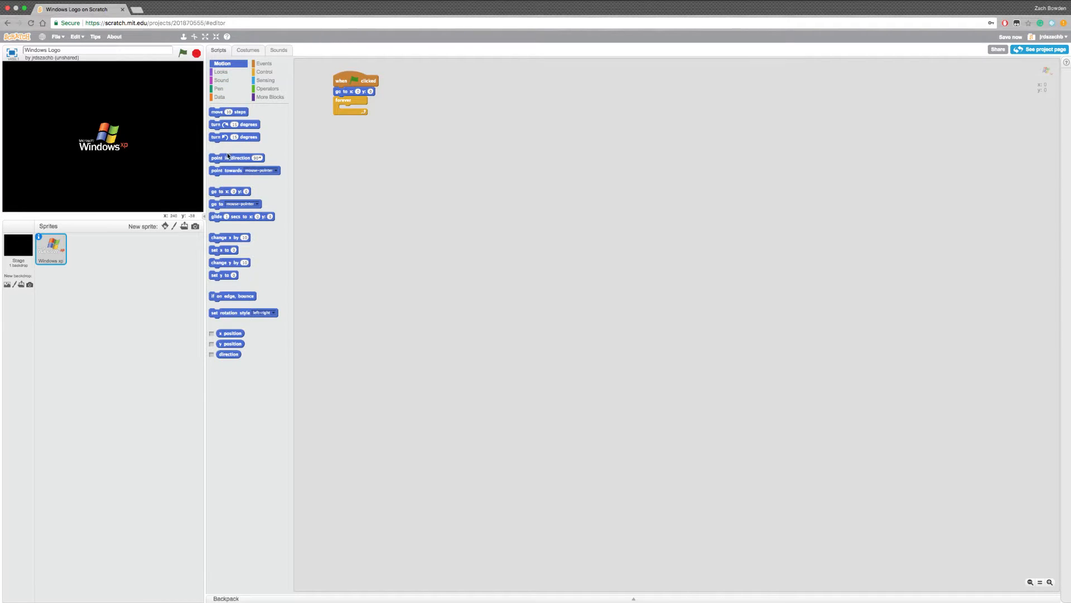
pyautogui.moveTo(237, 158); pyautogui.dragTo(360, 100)
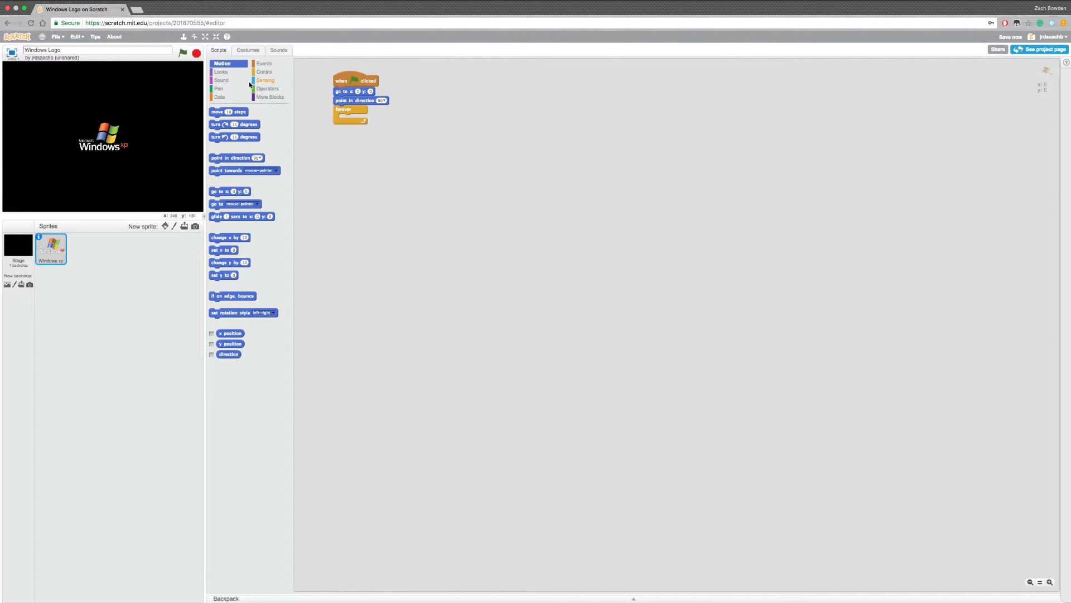
pyautogui.click(268, 88)
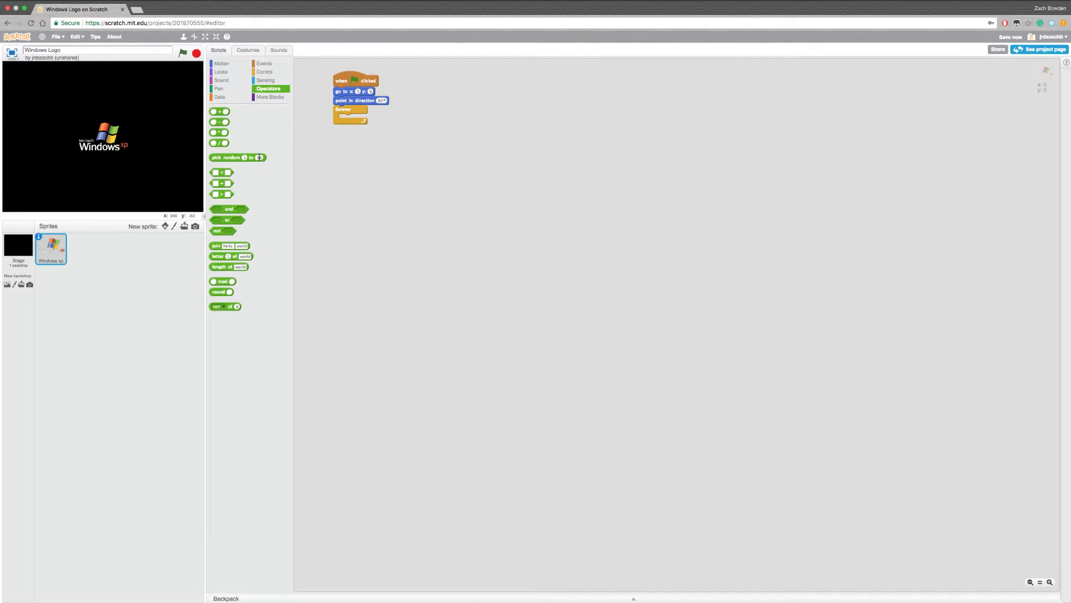
pyautogui.moveTo(237, 158); pyautogui.dragTo(403, 101)
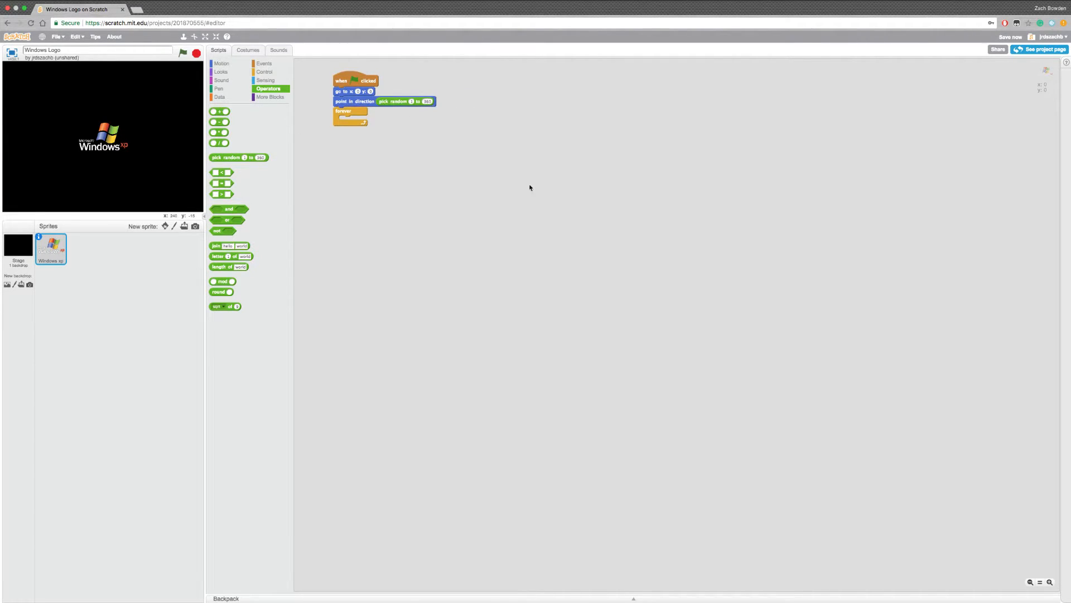
pyautogui.click(39, 236)
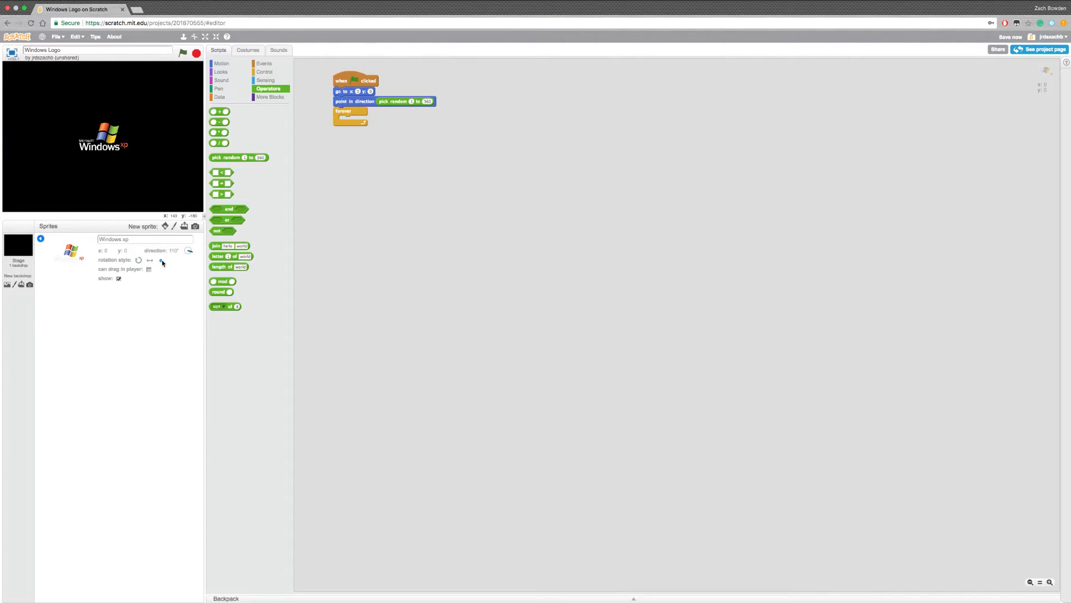
# Place 'if on edge, bounce' inside the forever loop and reposition the script
pyautogui.click(41, 239)
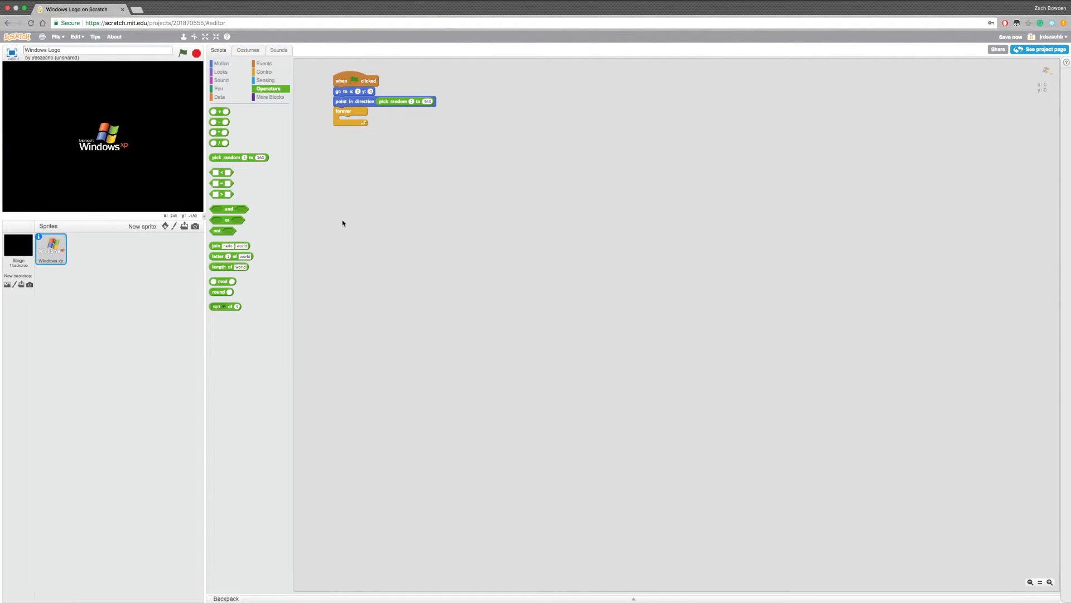
pyautogui.click(221, 63)
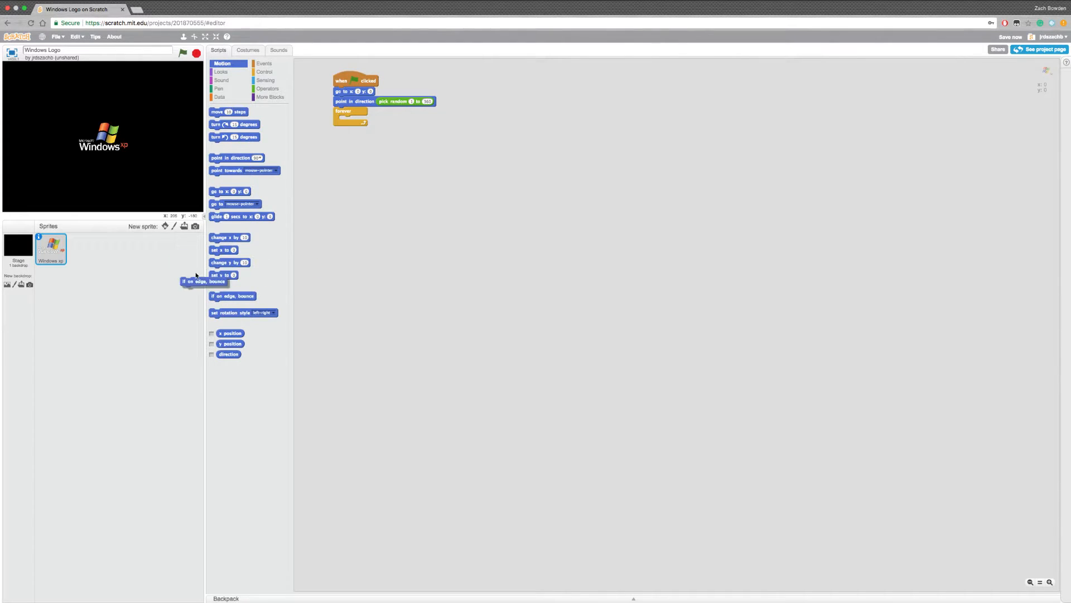
pyautogui.moveTo(205, 283); pyautogui.dragTo(359, 120)
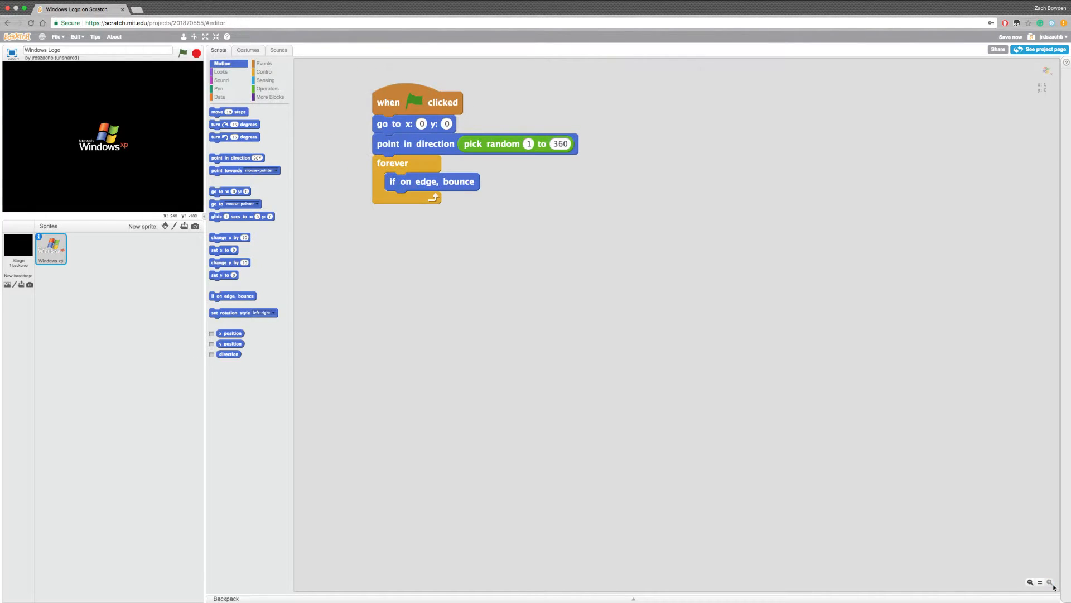
pyautogui.moveTo(416, 101); pyautogui.dragTo(406, 114)
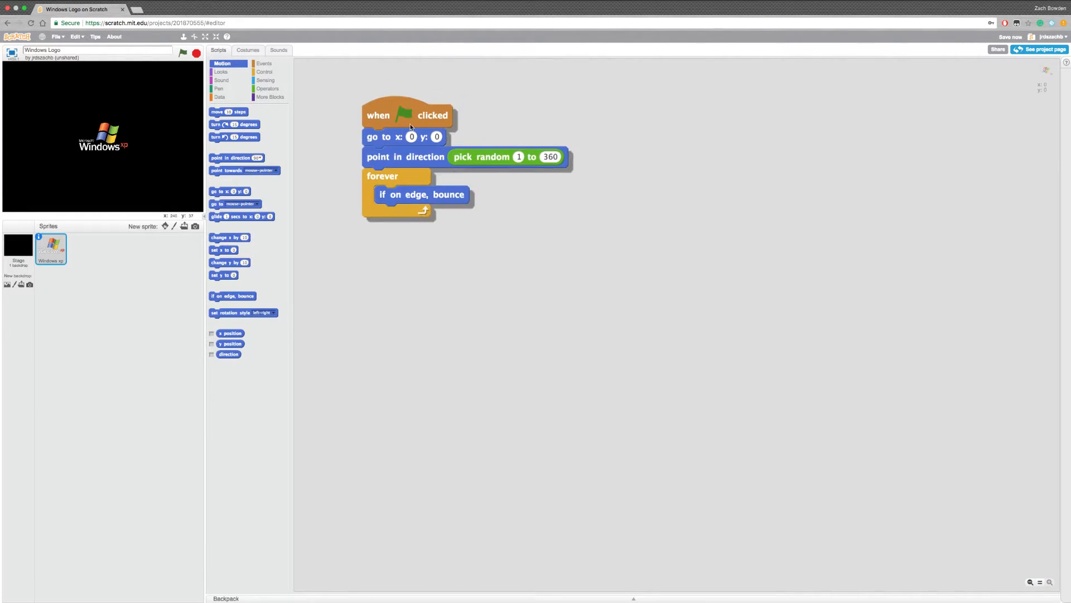
pyautogui.click(221, 72)
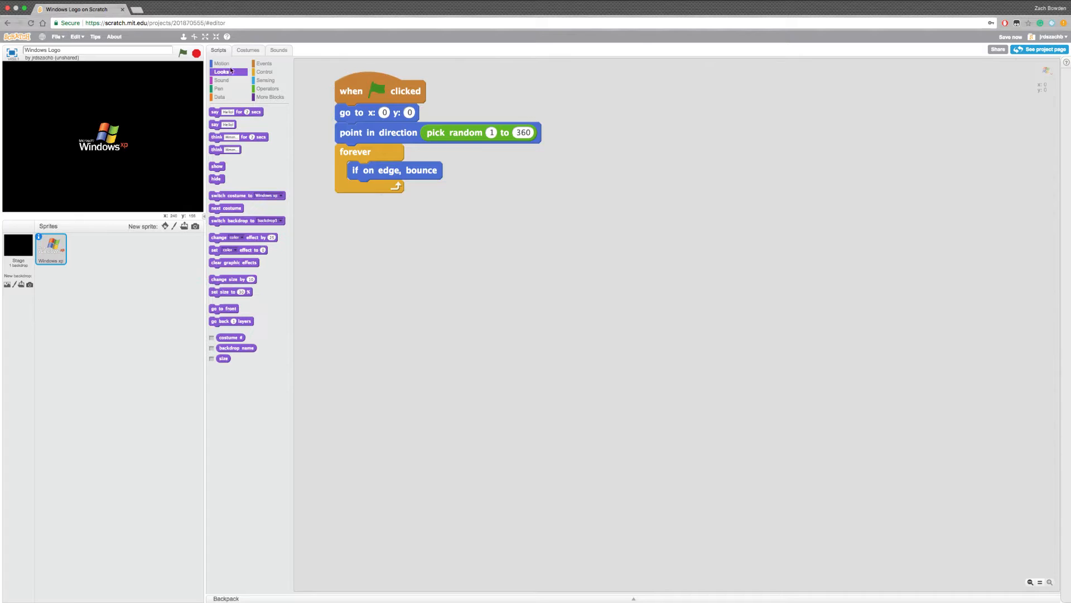
pyautogui.click(221, 64)
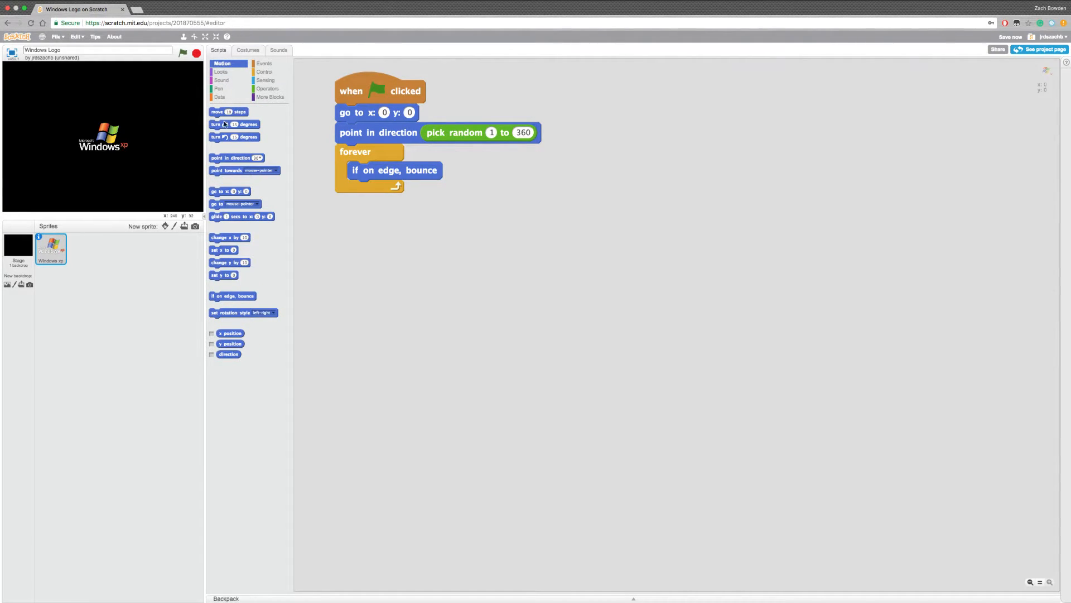
# Add a 'move 3 steps' block in the forever loop after the bounce
pyautogui.moveTo(228, 112); pyautogui.dragTo(380, 188)
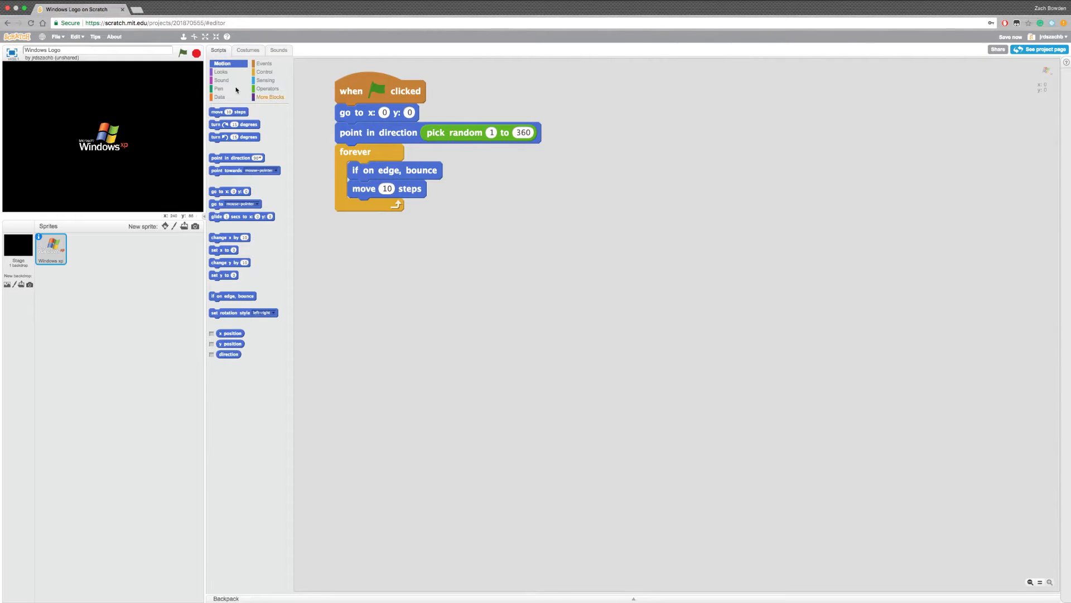
pyautogui.click(216, 37)
pyautogui.write('3')
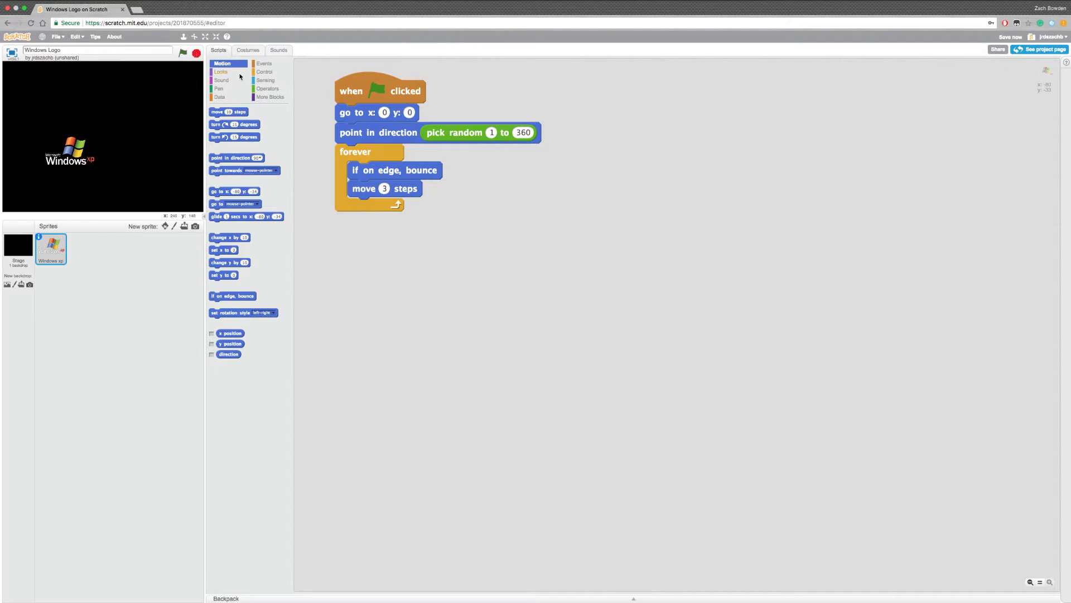
pyautogui.click(221, 72)
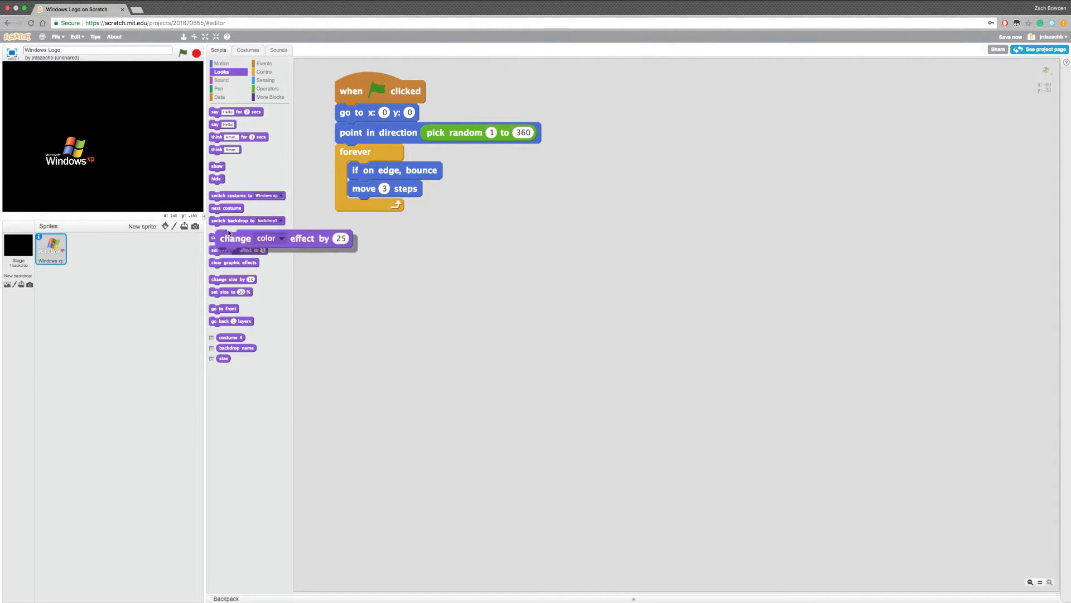
pyautogui.moveTo(280, 238); pyautogui.dragTo(413, 206)
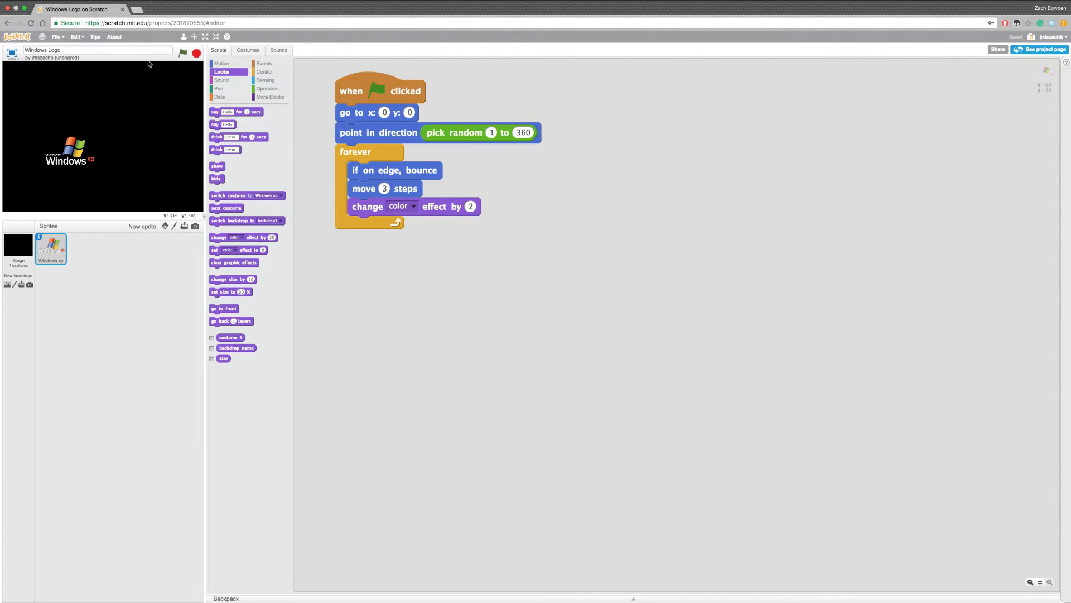
pyautogui.click(206, 36)
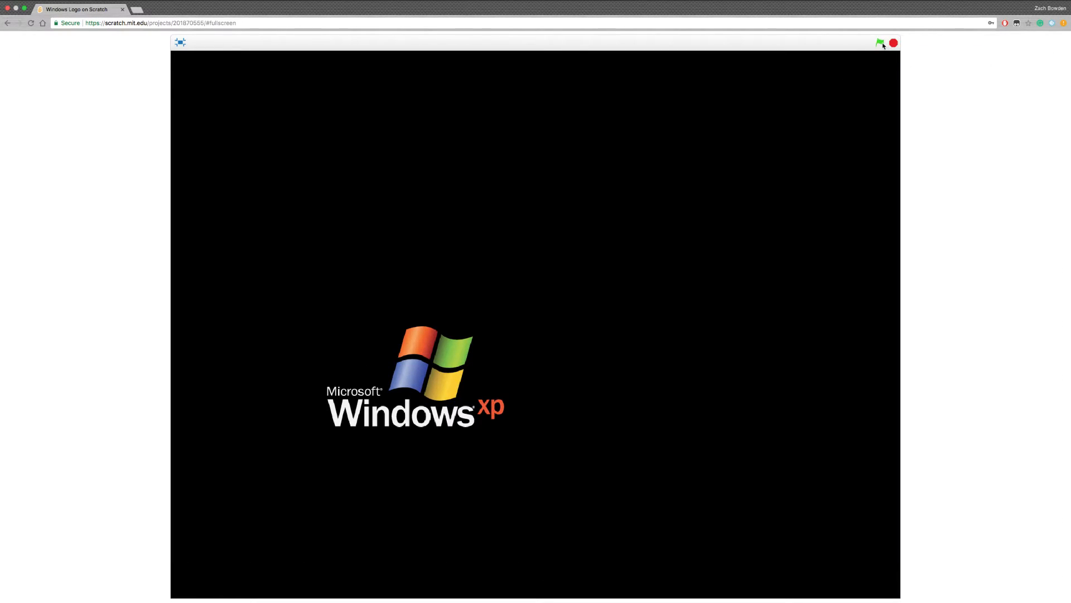
pyautogui.click(880, 42)
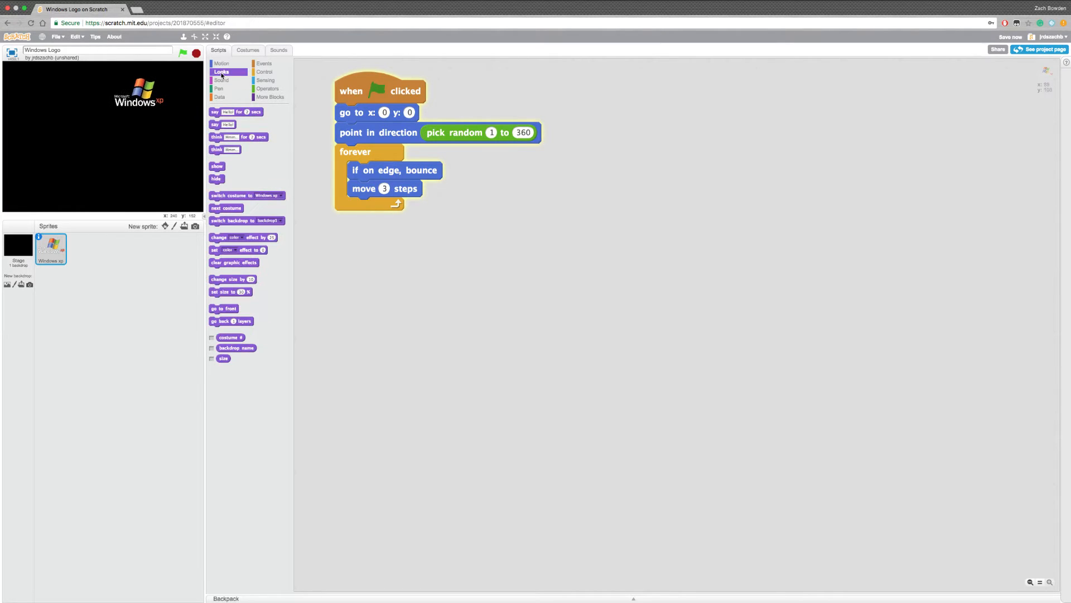
# Switch Turbo Mode on and back off from the Edit menu
pyautogui.click(58, 36)
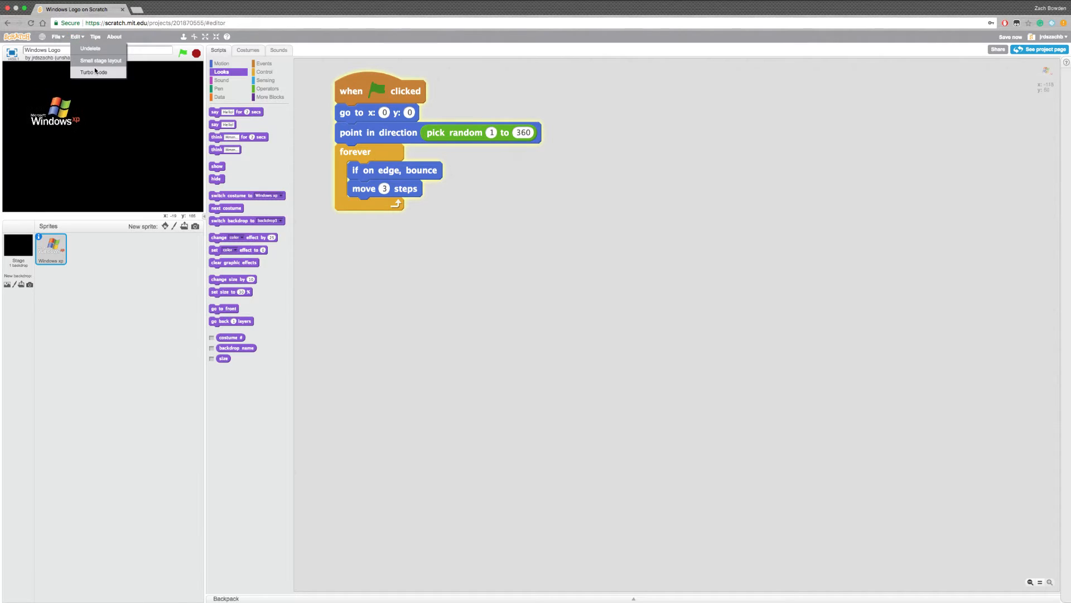
pyautogui.click(93, 72)
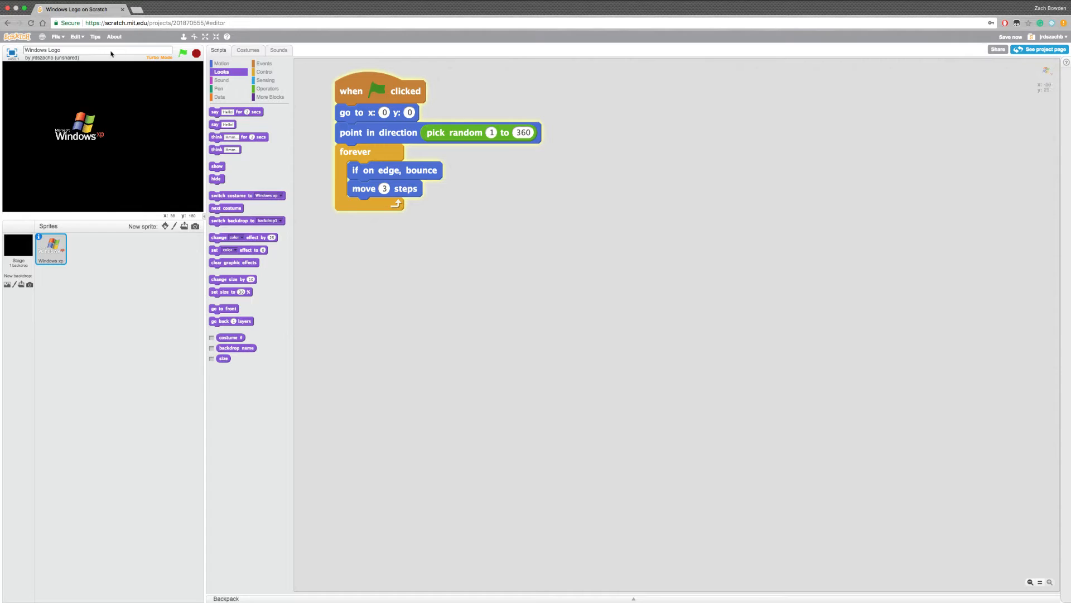
pyautogui.click(75, 36)
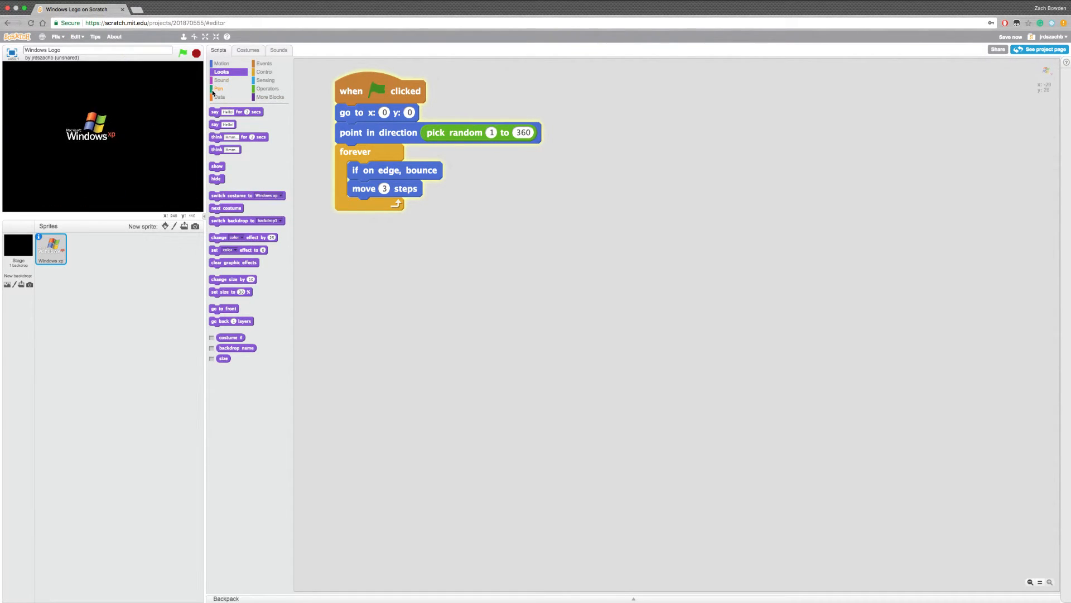
# Add a pen colour block and a pen size block to the start of the script
pyautogui.click(219, 88)
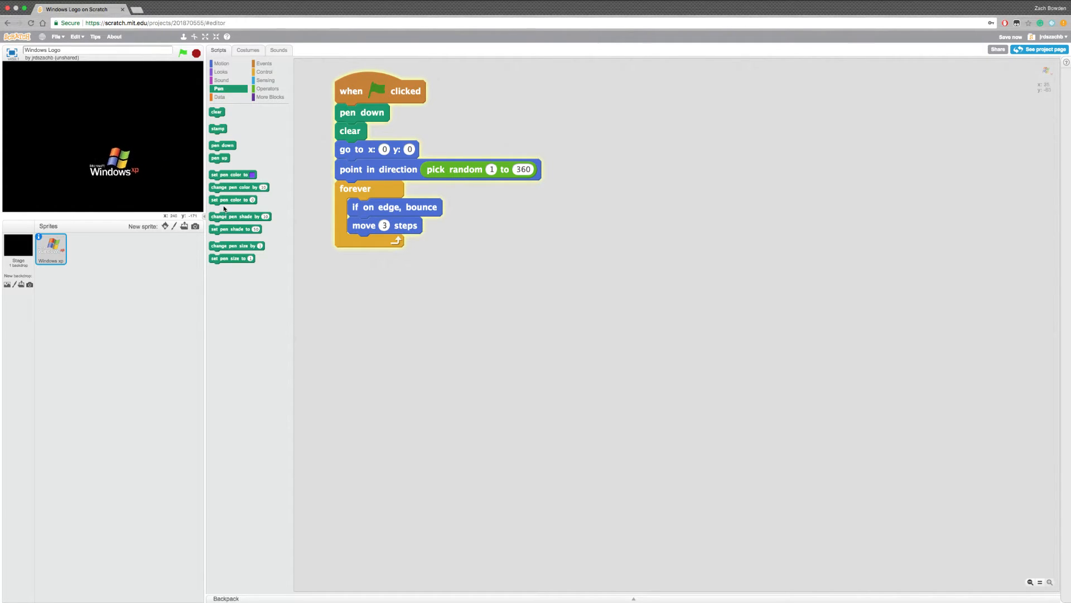
pyautogui.moveTo(239, 187); pyautogui.dragTo(401, 235)
pyautogui.write('2')
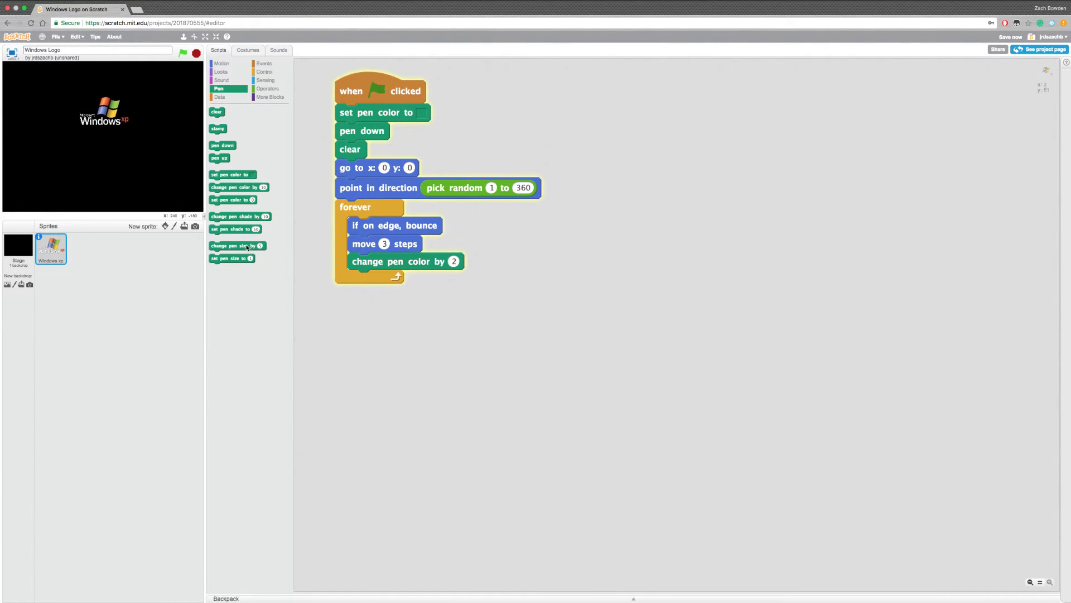
pyautogui.moveTo(237, 245); pyautogui.dragTo(383, 112)
pyautogui.write('20')
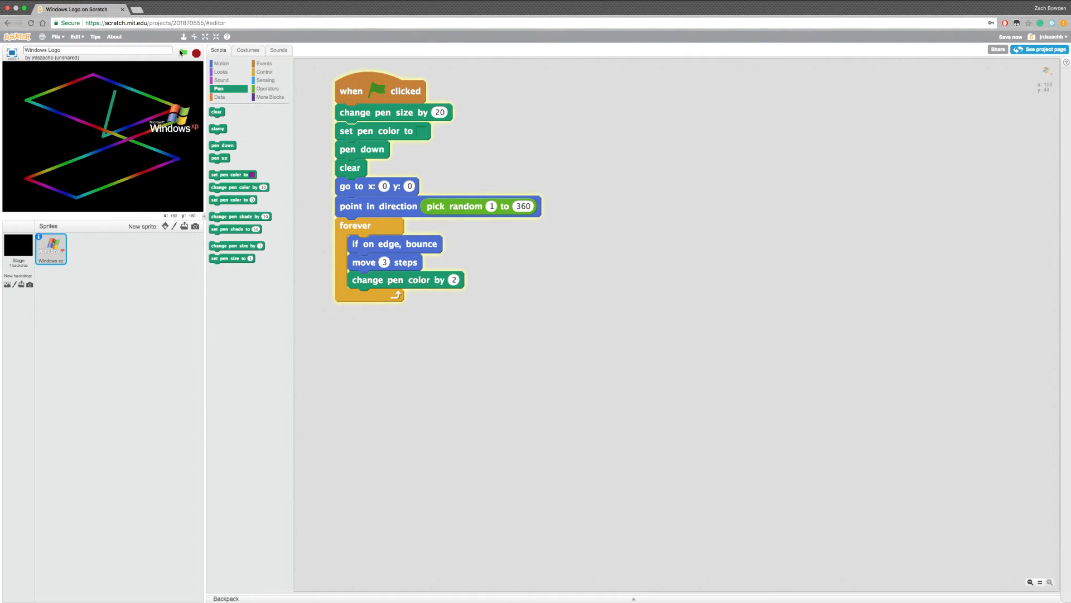
# Run the project repeatedly while testing pen sizes 1, 10, 16, settling on 15
pyautogui.click(182, 53)
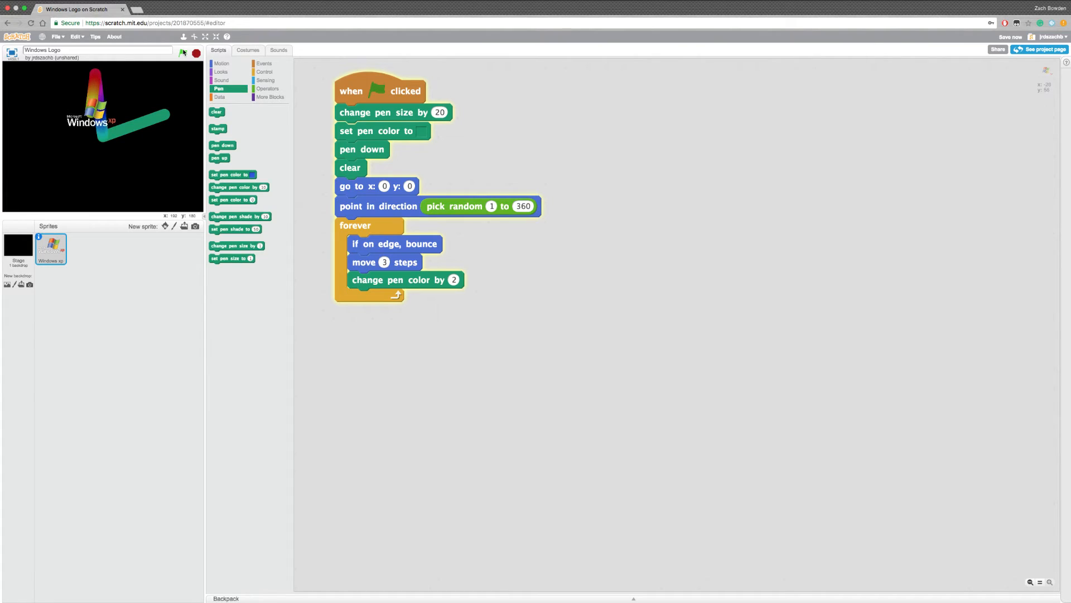
pyautogui.click(182, 54)
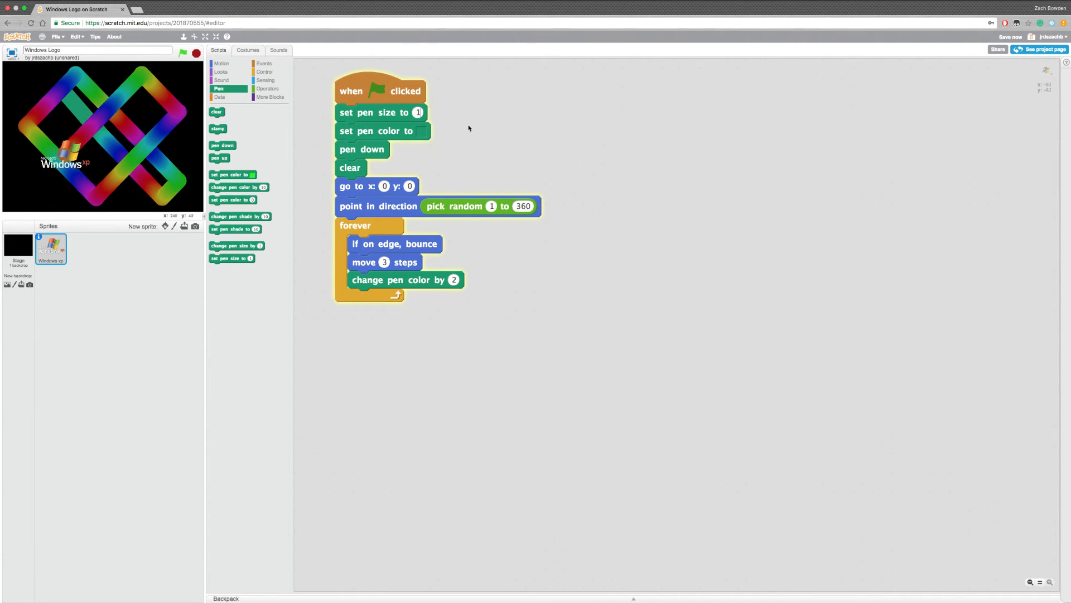
pyautogui.click(182, 53)
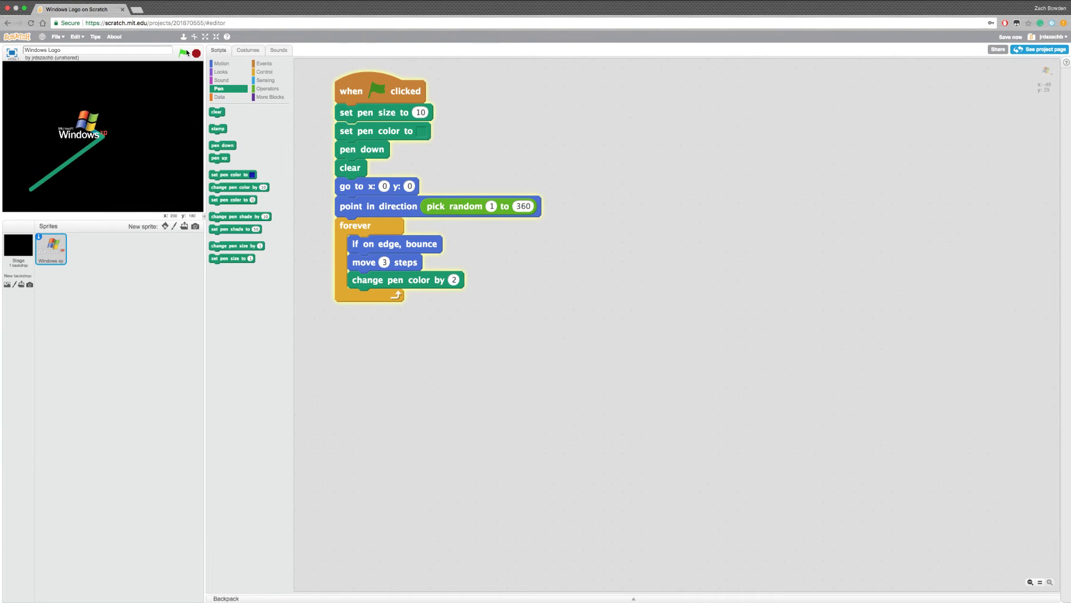
pyautogui.click(183, 54)
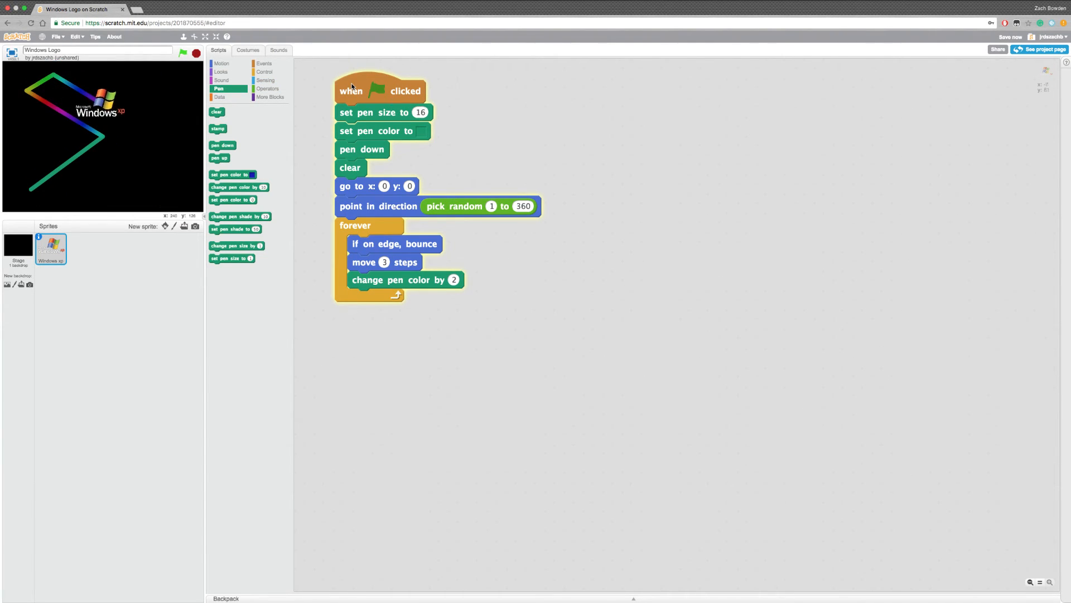
pyautogui.click(182, 54)
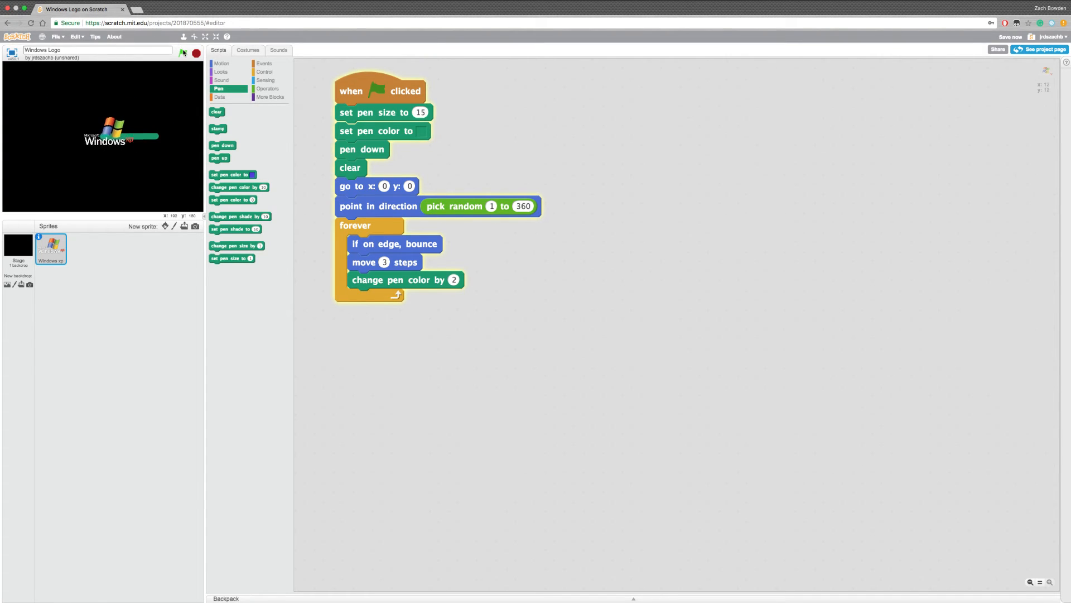
pyautogui.click(75, 37)
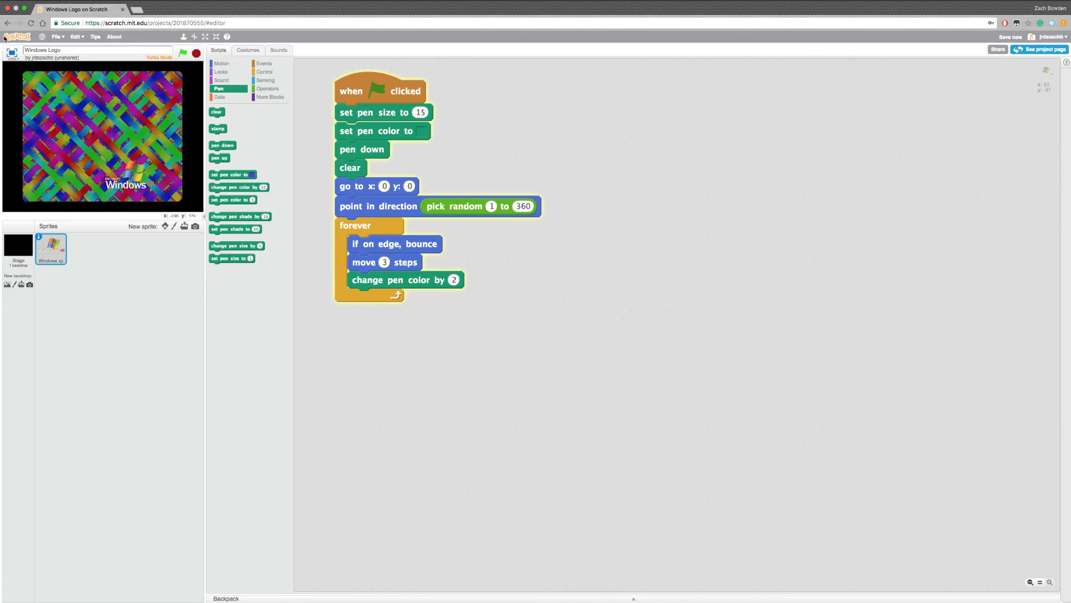
# View the rainbow pen pattern in full-screen mode twice
pyautogui.click(195, 37)
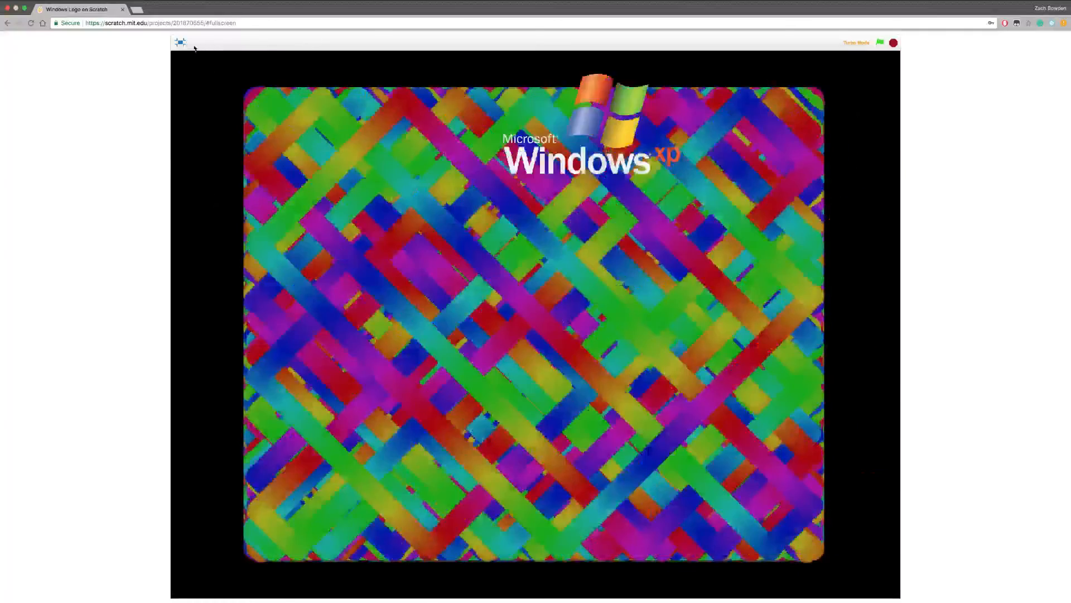
pyautogui.click(181, 42)
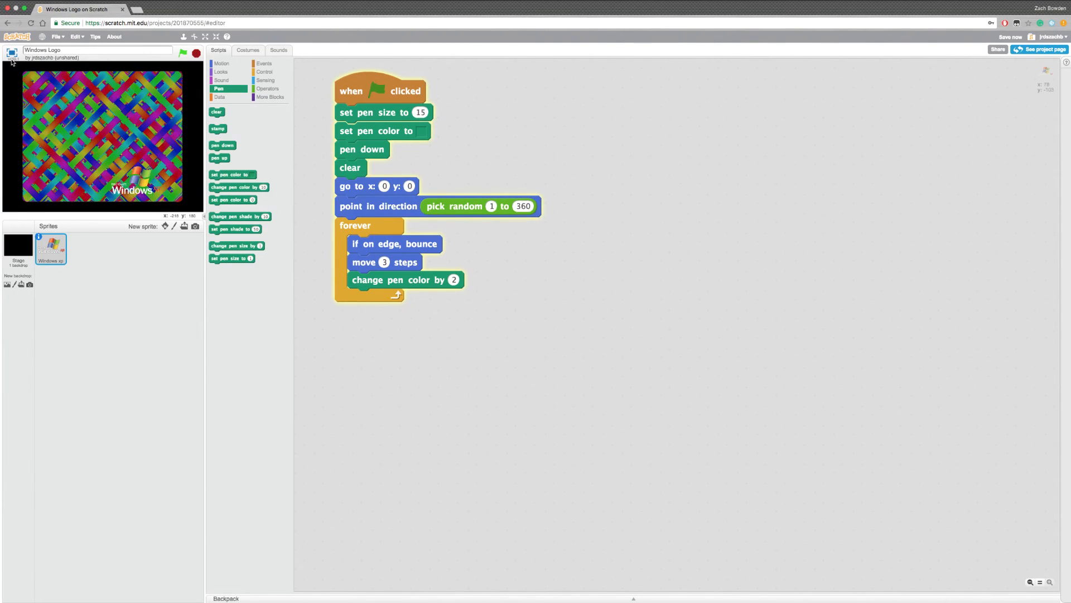
pyautogui.click(205, 37)
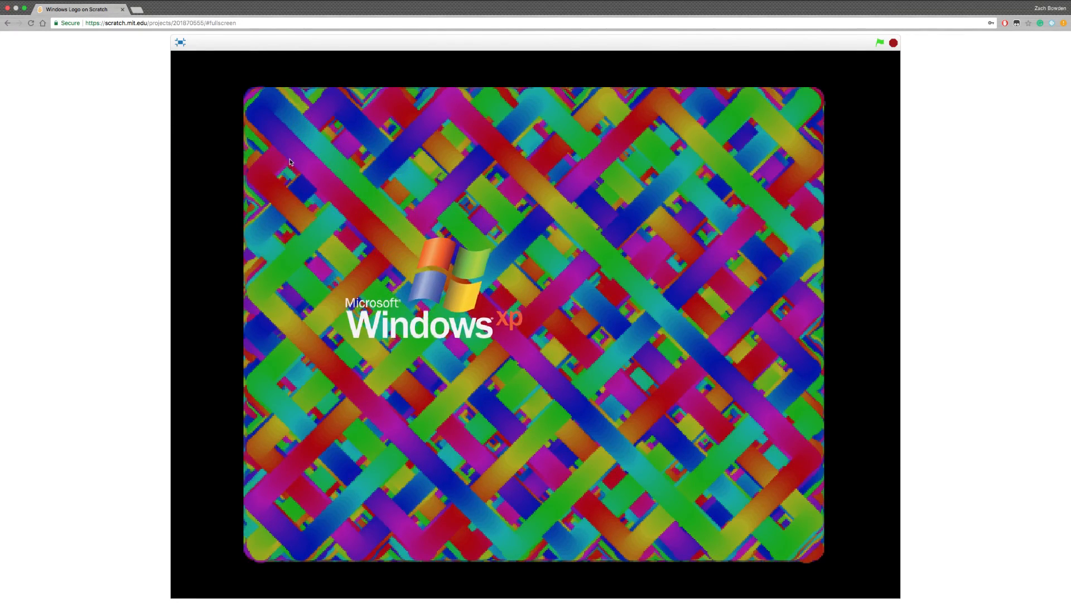
pyautogui.click(180, 42)
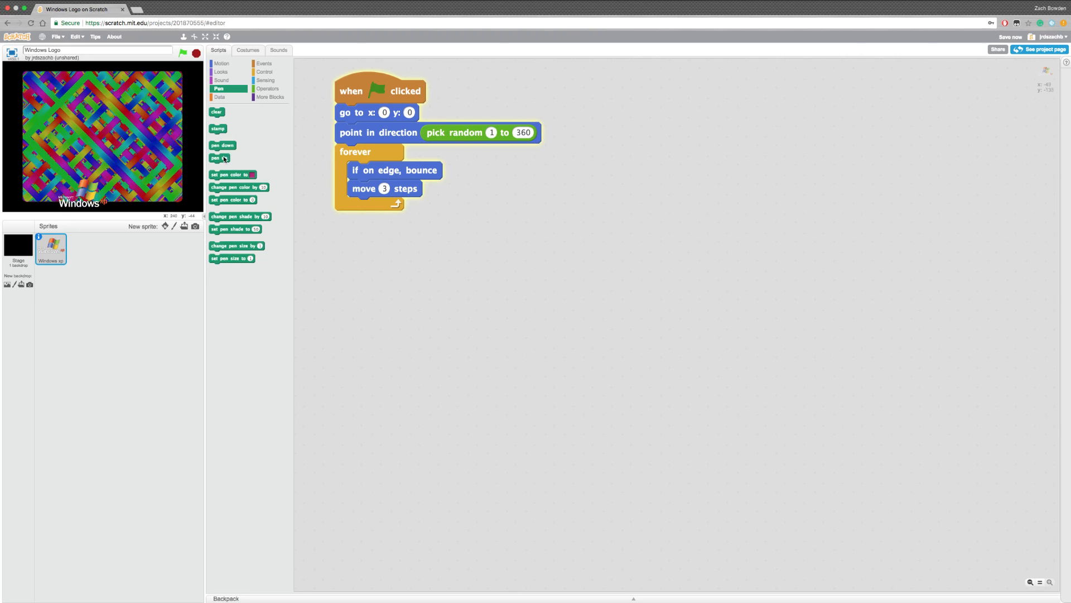
# Erase the rainbow trail with the 'clear' pen block and rerun the project
pyautogui.click(216, 112)
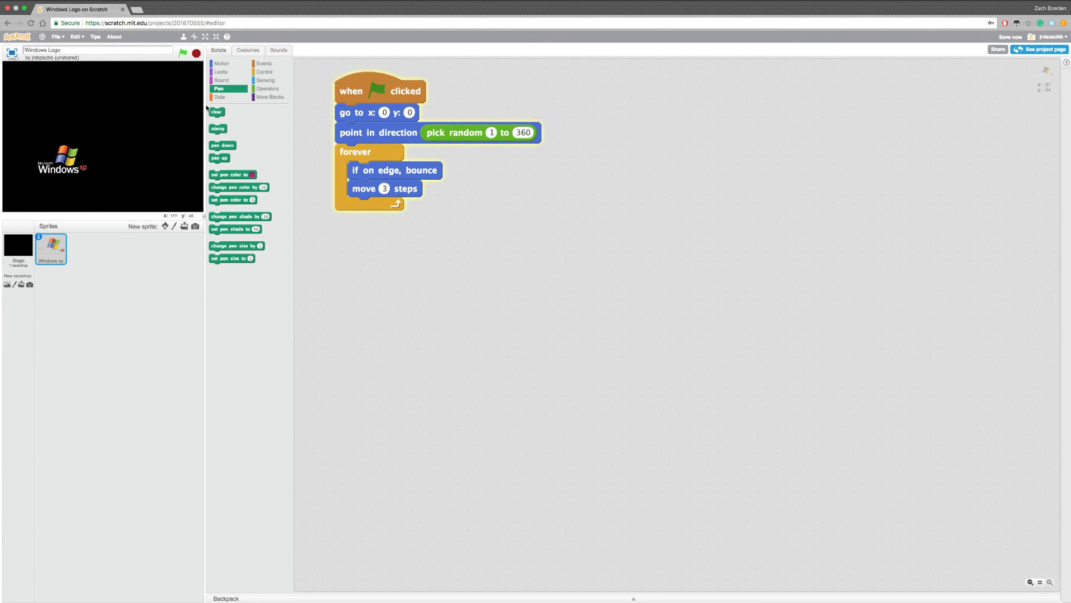
pyautogui.click(182, 52)
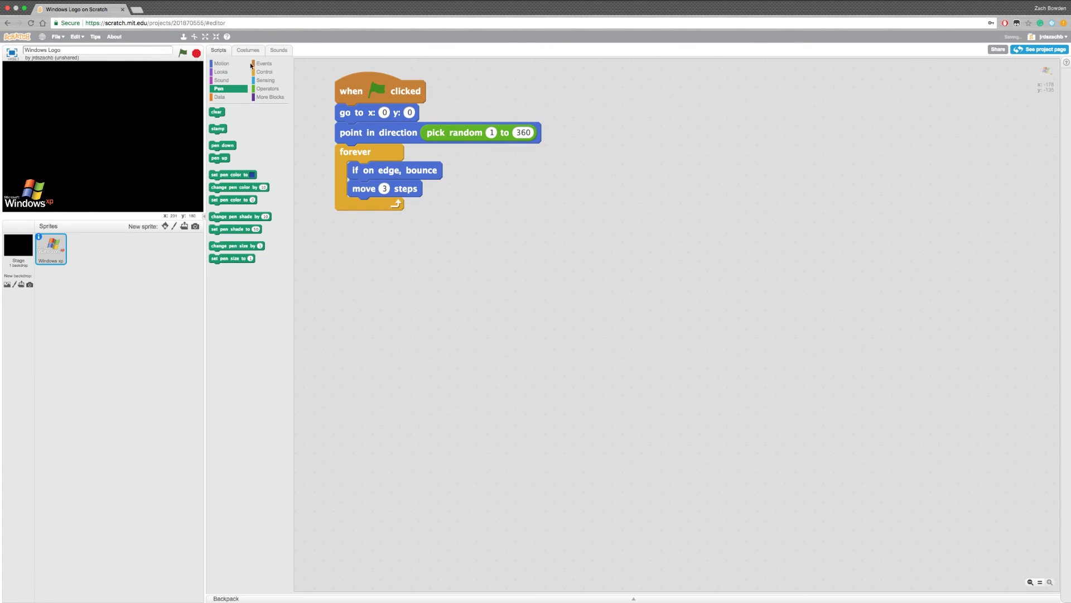